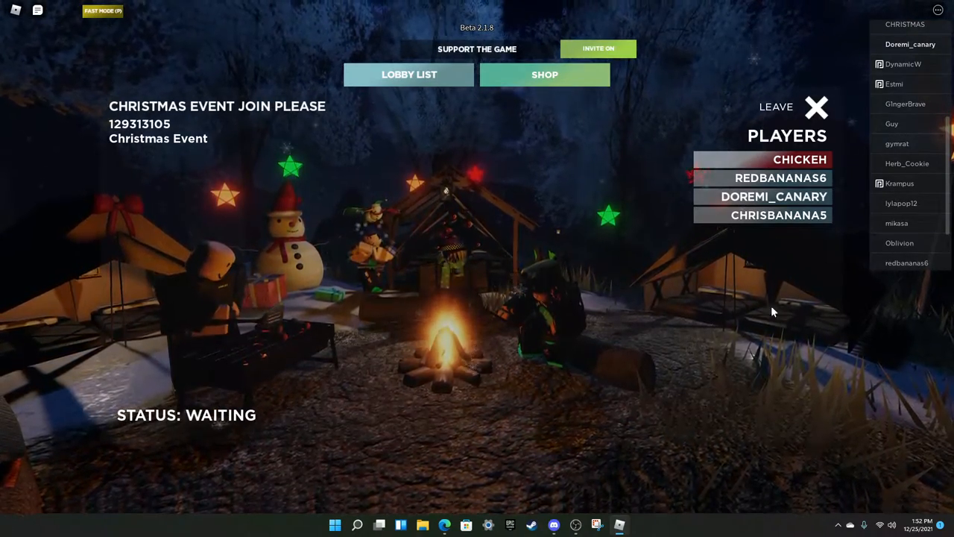
mouse_move(727, 355)
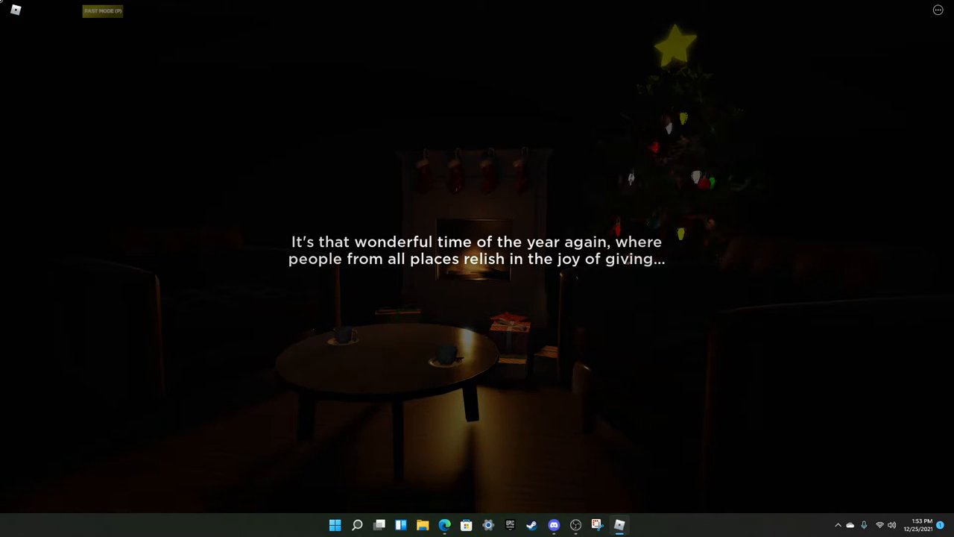
left_click(576, 525)
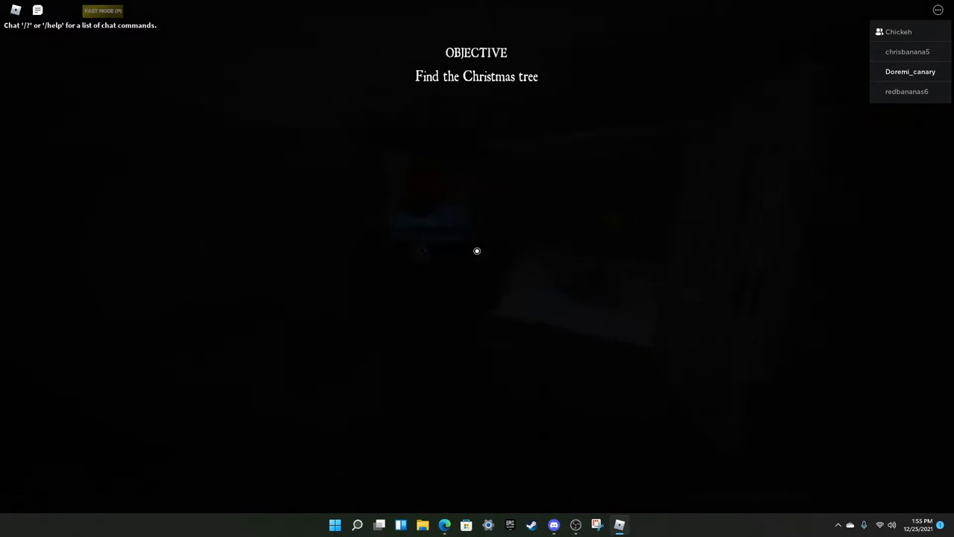
Step: Open the Roblox menu's Settings tab and cycle Graphics Mode to another option
key("Escape")
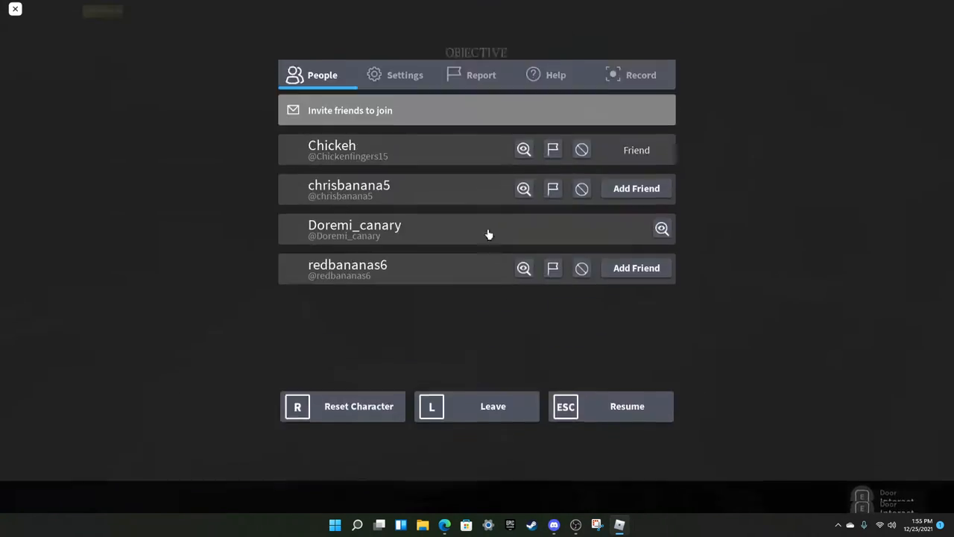
left_click(404, 75)
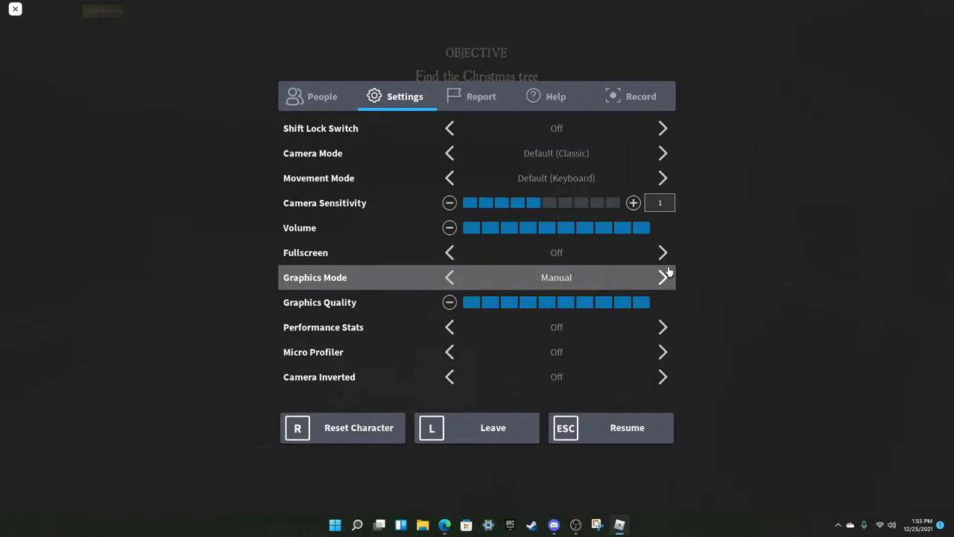
left_click(627, 427)
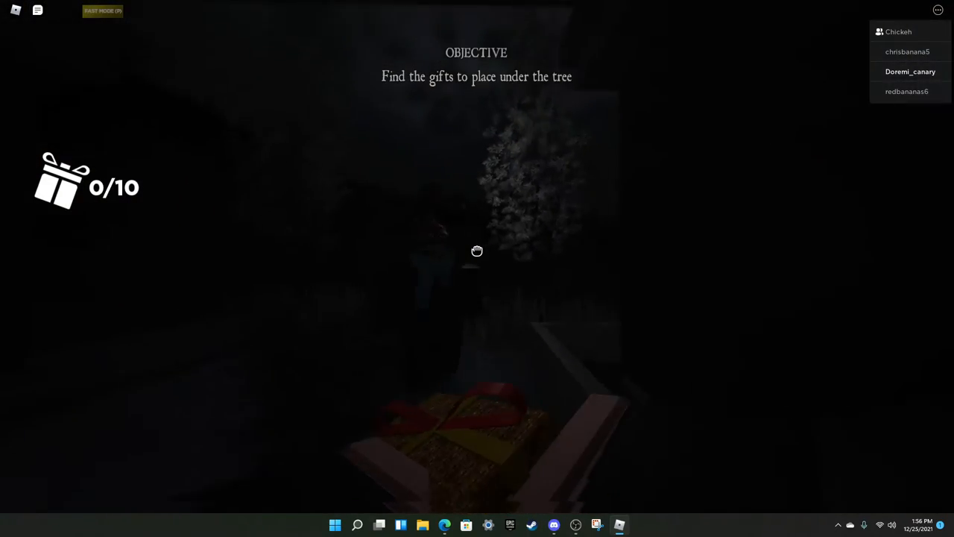
mouse_move(477, 251)
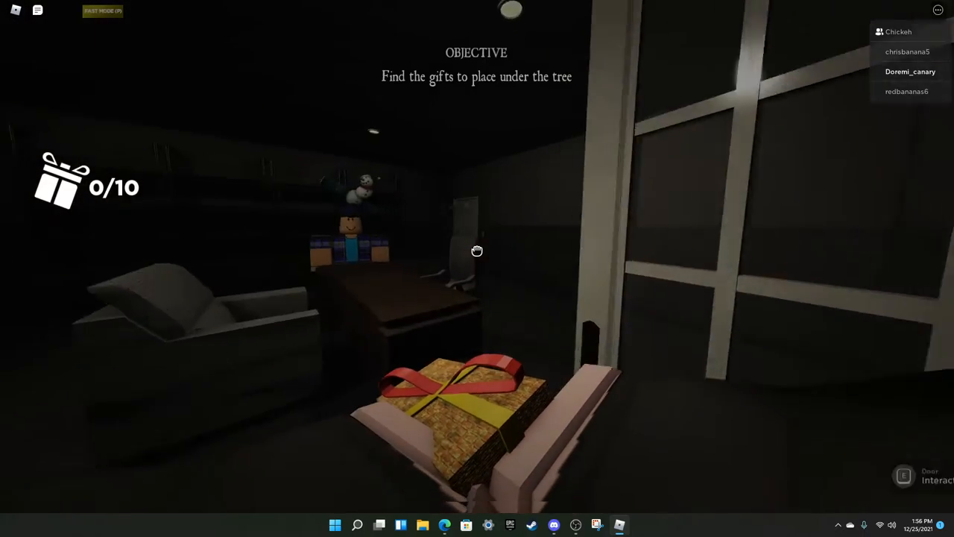
mouse_move(477, 250)
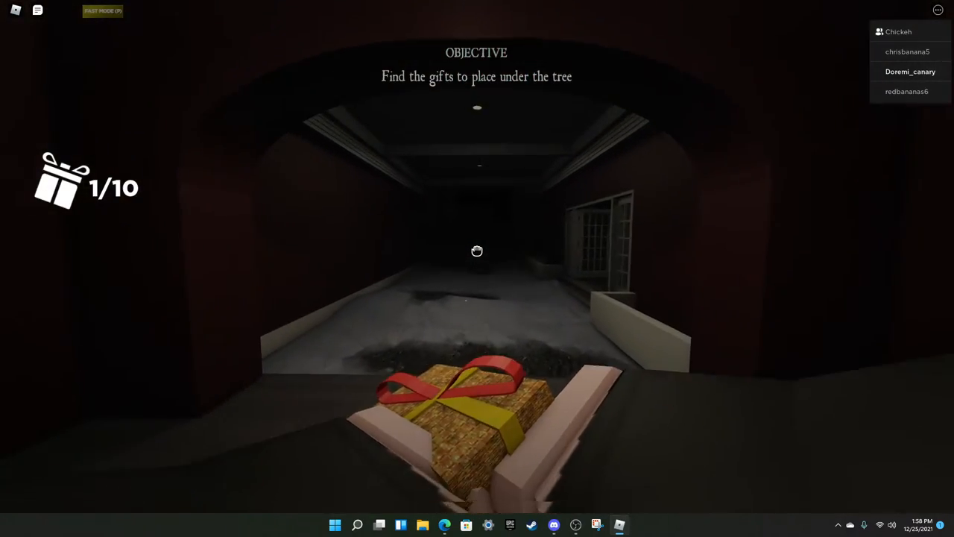
mouse_move(477, 251)
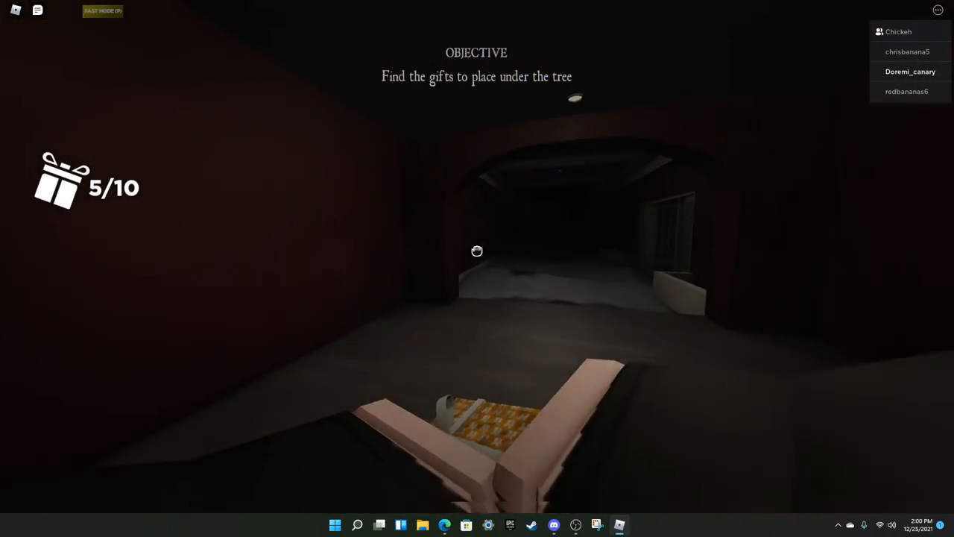
mouse_move(477, 251)
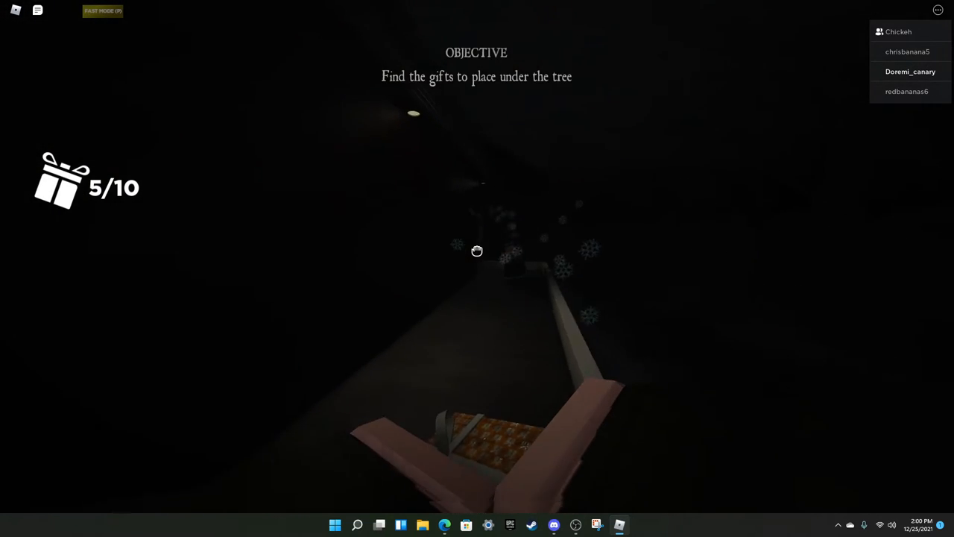
mouse_move(477, 250)
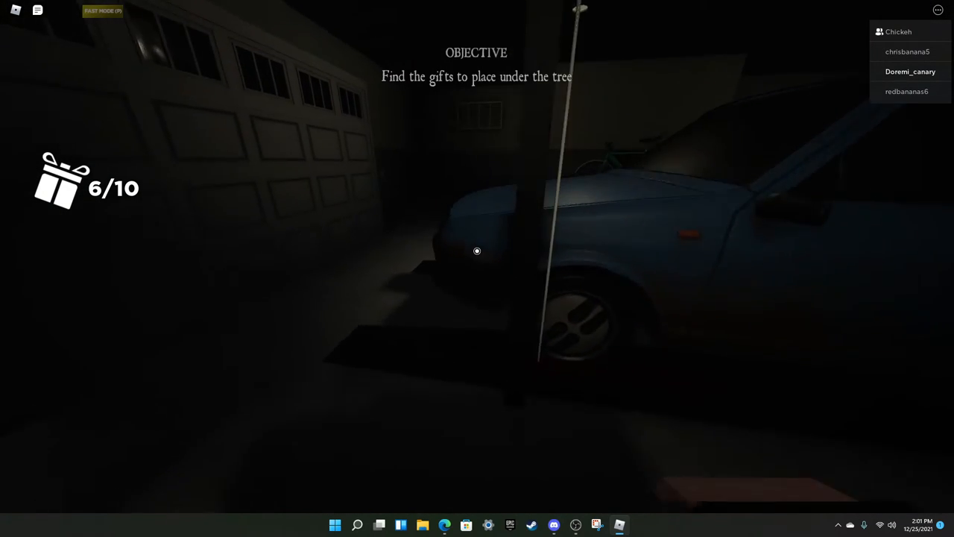
mouse_move(477, 250)
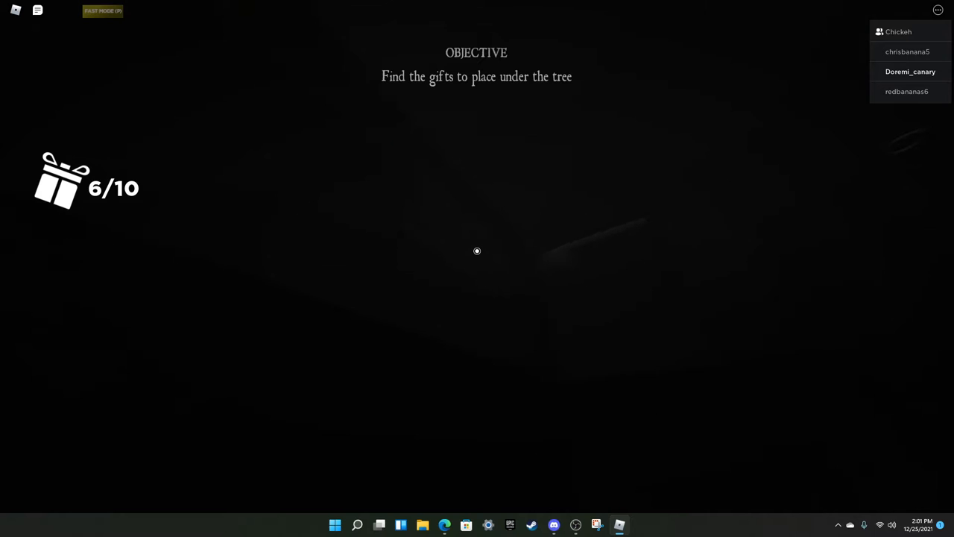
mouse_move(477, 251)
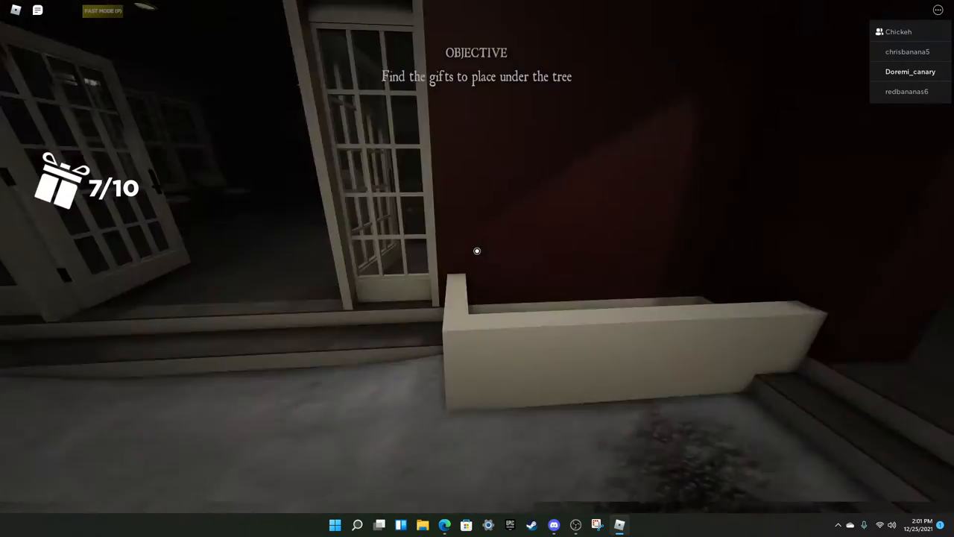
mouse_move(477, 251)
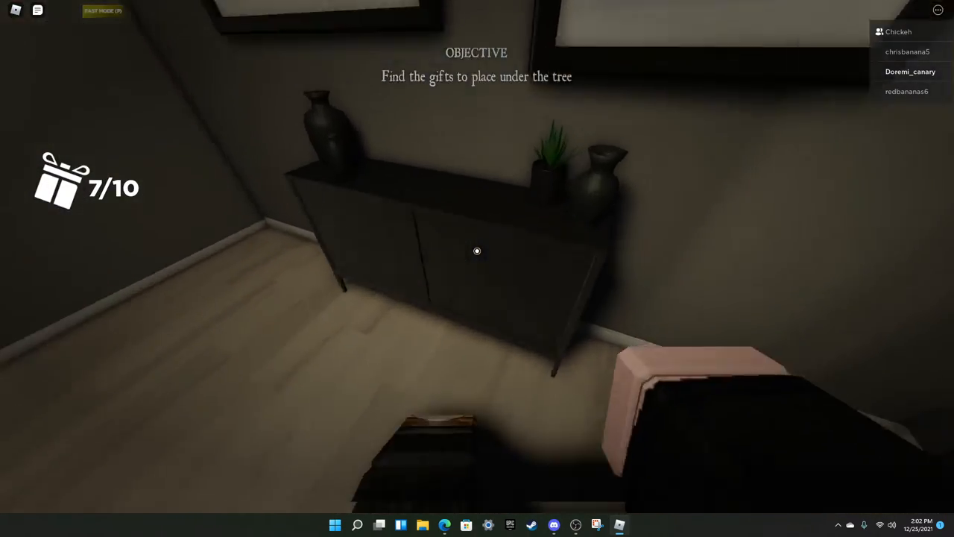
mouse_move(477, 251)
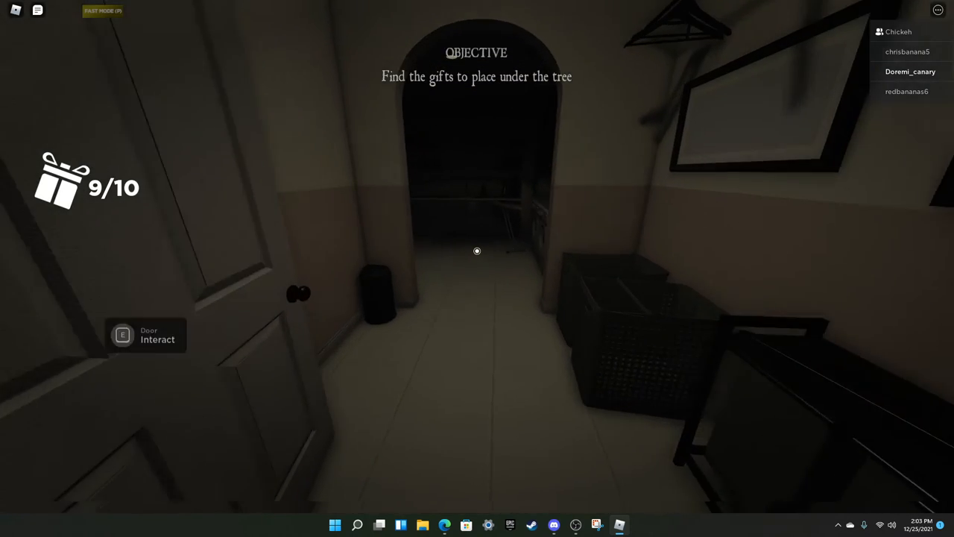
mouse_move(477, 251)
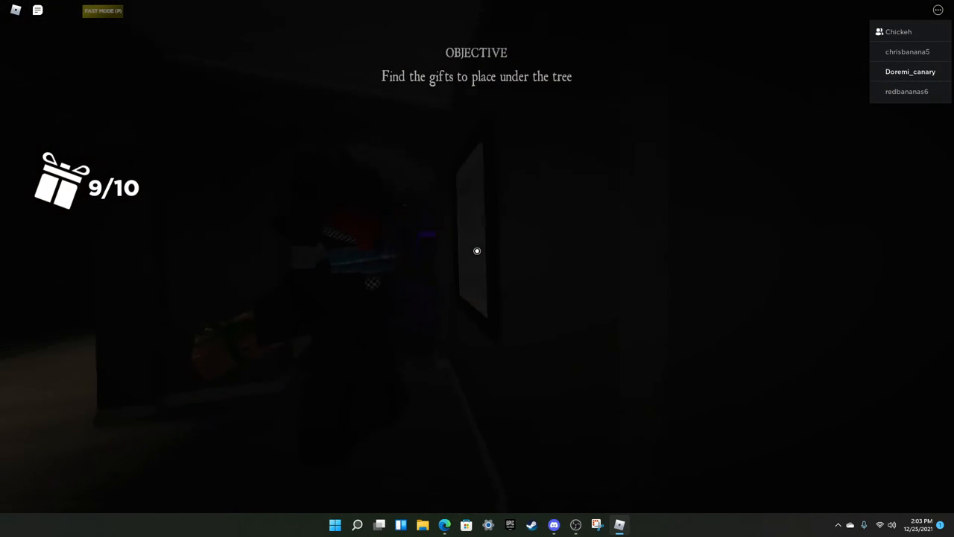
mouse_move(477, 250)
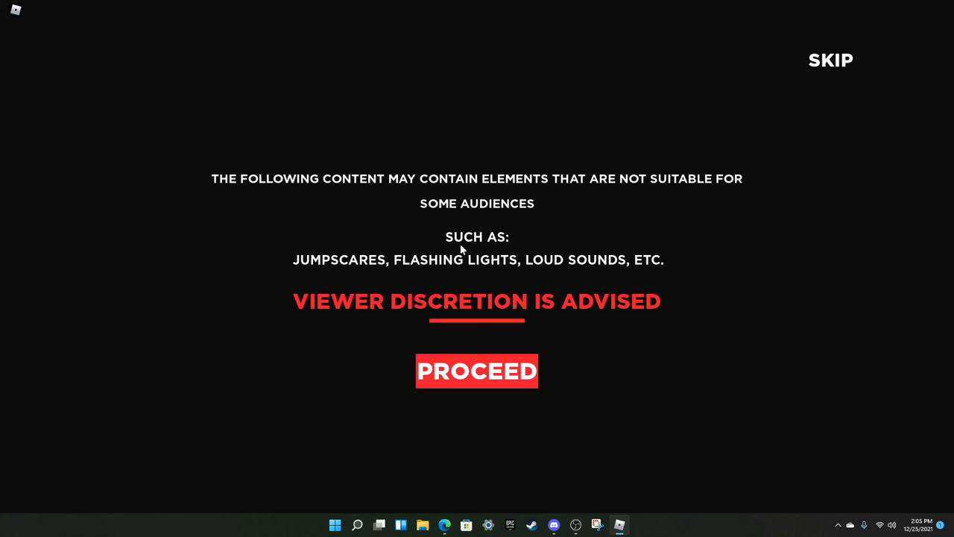
Step: Accept the viewer discretion warning with PROCEED to load the TRESPASS title
left_click(476, 371)
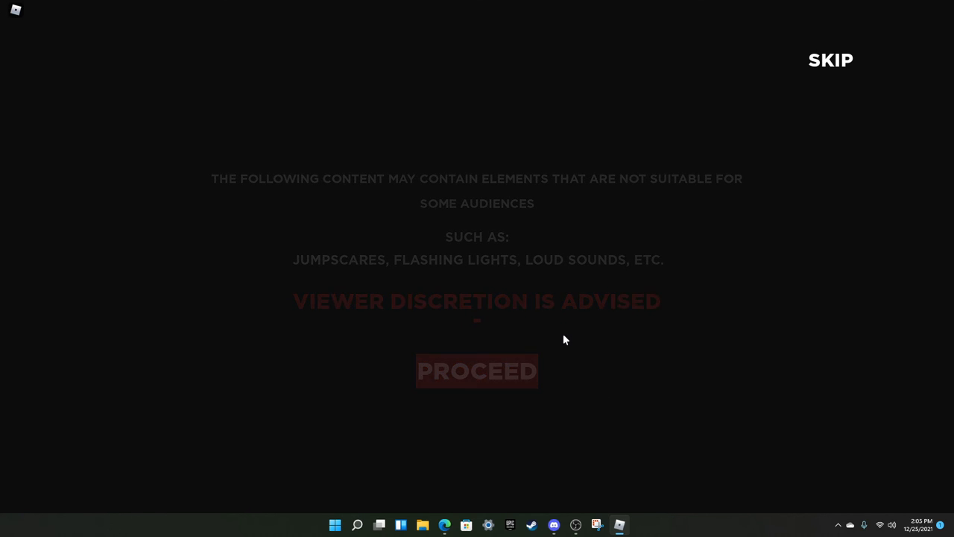
left_click(476, 371)
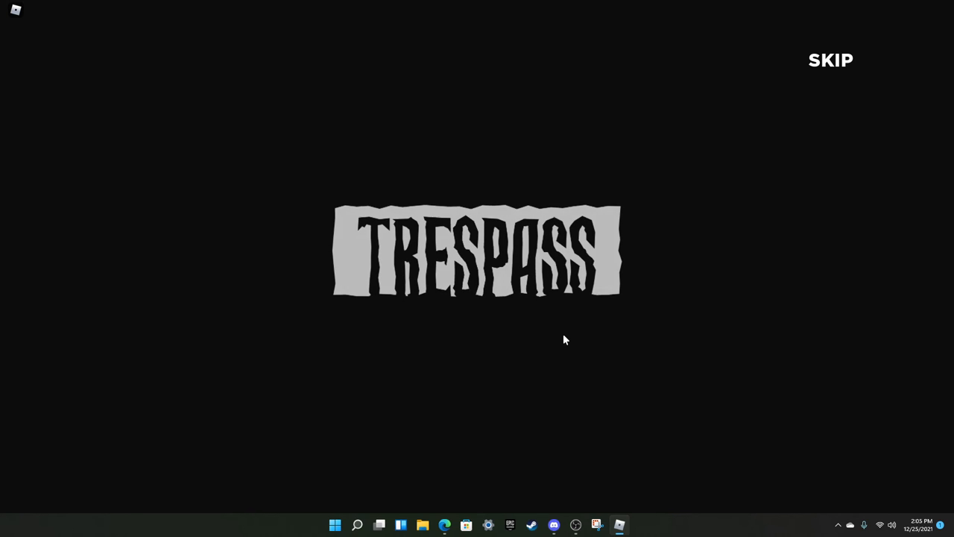